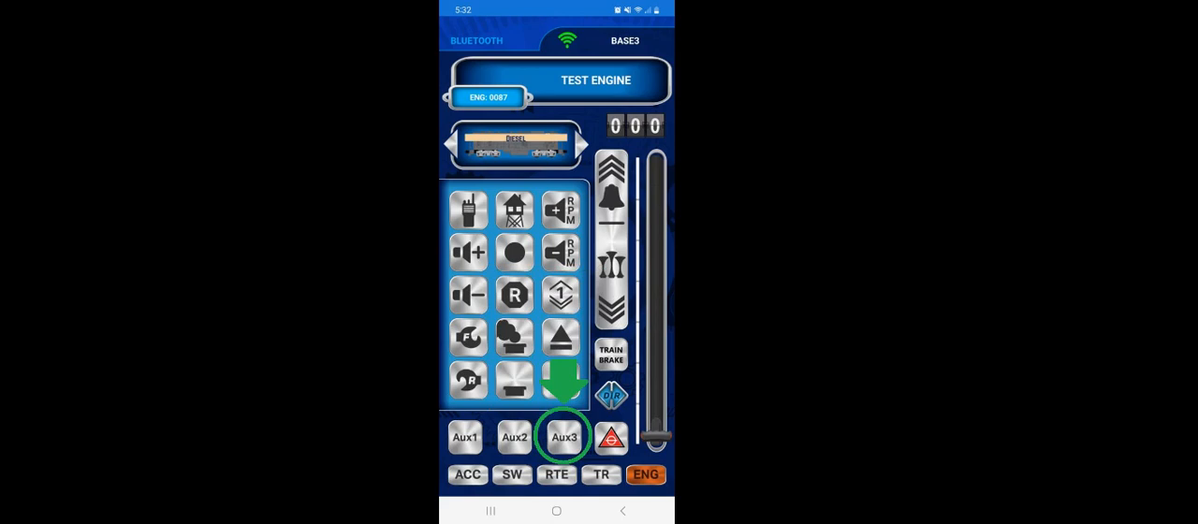
# Hold the Aux3 button to bring up the Action Record panel with four play/loop slots.
pyautogui.click(564, 438)
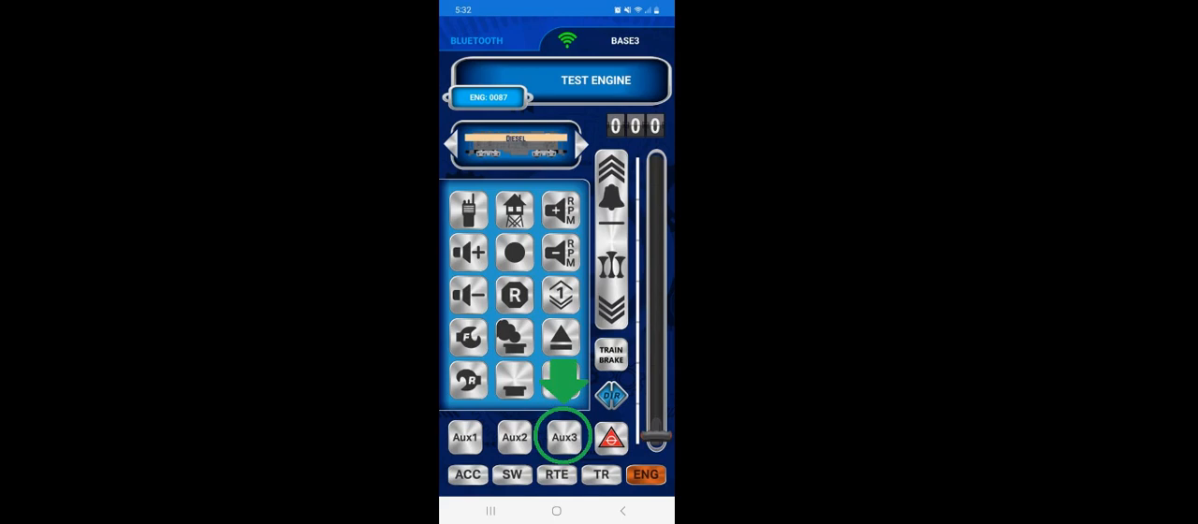
pyautogui.click(565, 437)
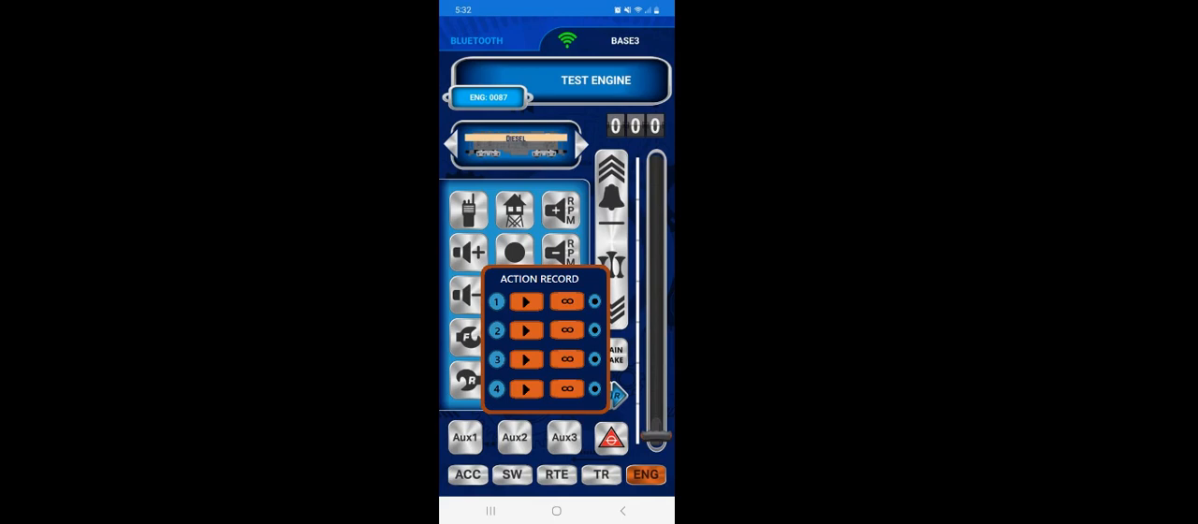